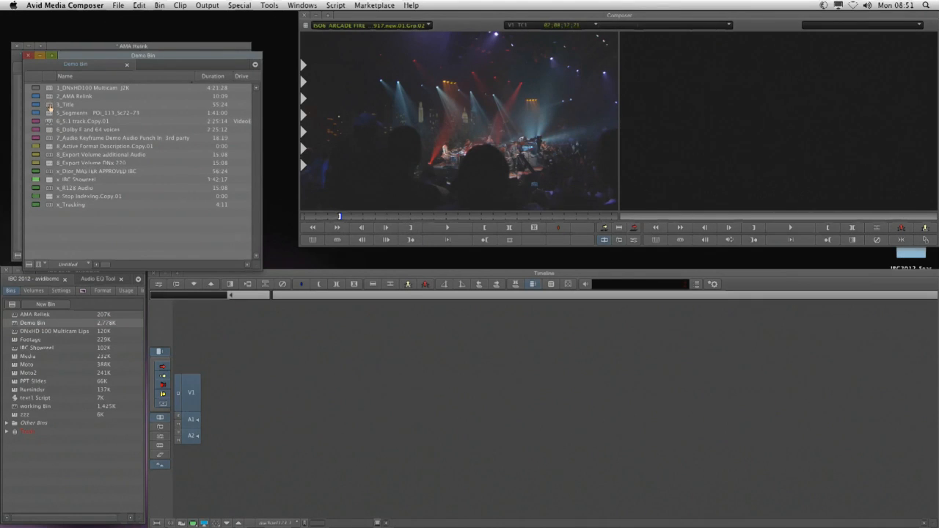
Load the 3_Title sequence and edit its title in Avid Title Tool, declining promotion to Marquee
double_click(67, 105)
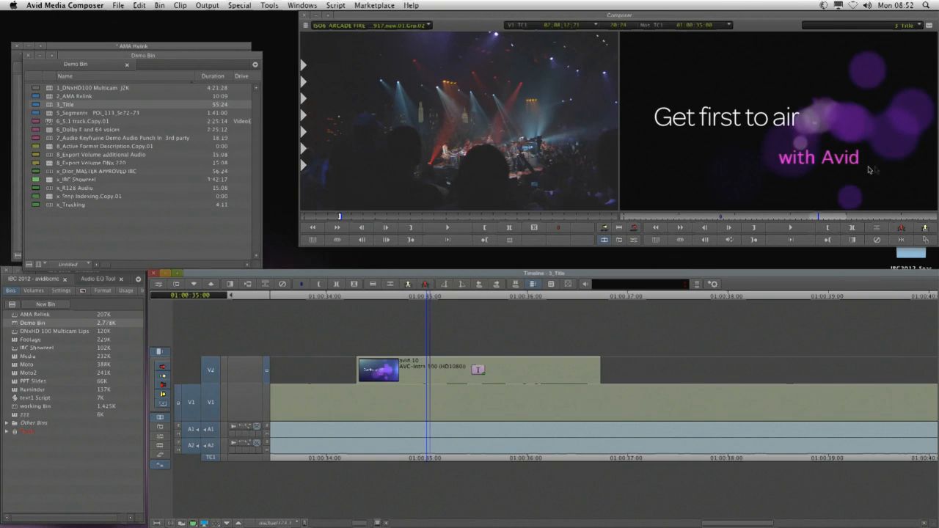
mouse_move(389, 475)
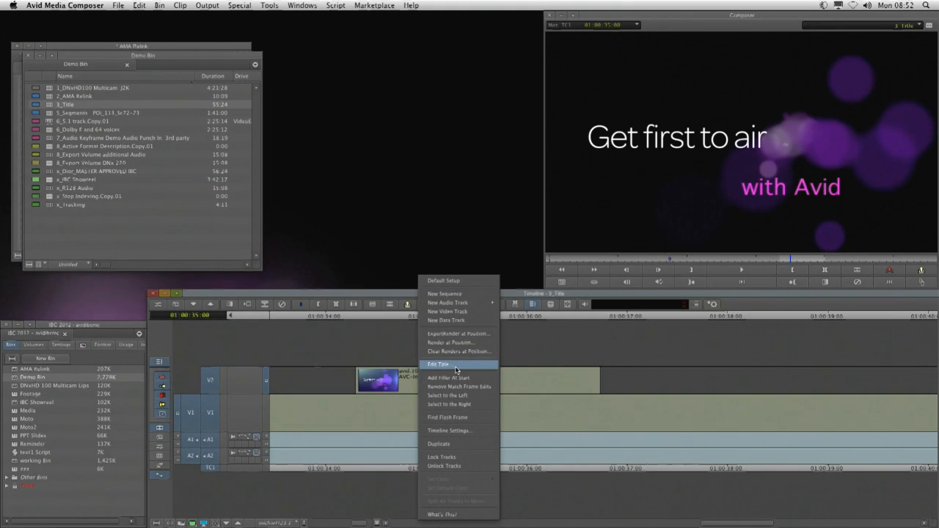
click(438, 364)
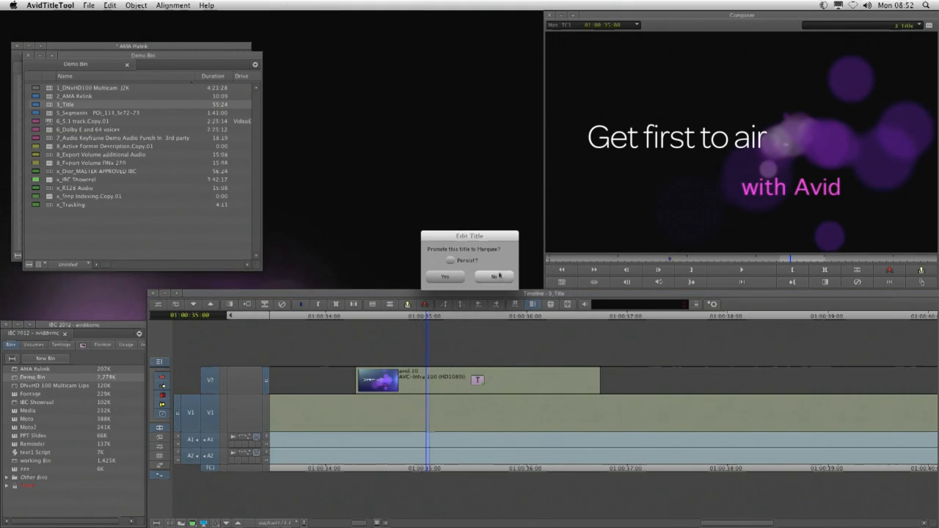
click(444, 277)
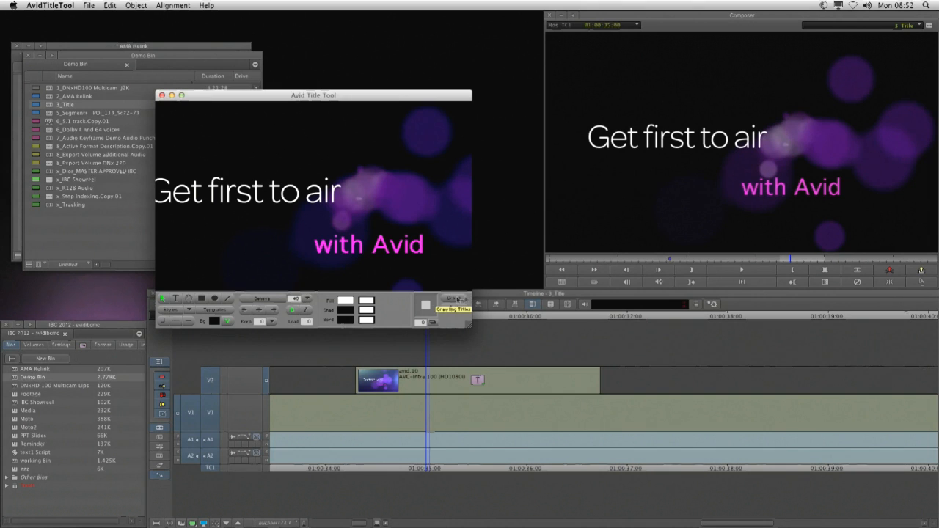